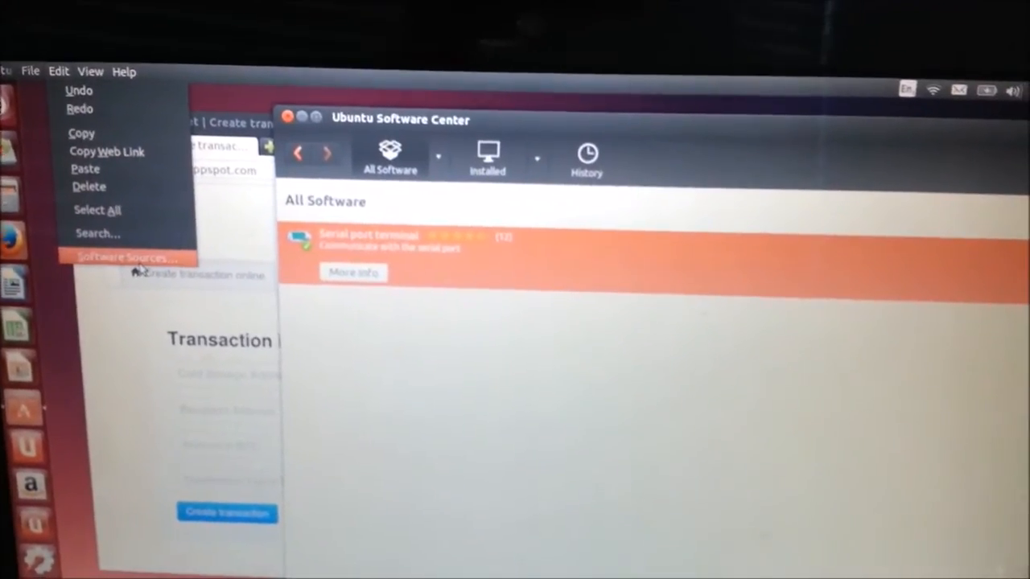
Step: Review the enabled Ubuntu Software repositories in Software Sources, then close it
{"action": "left_click", "coordinate": [131, 257]}
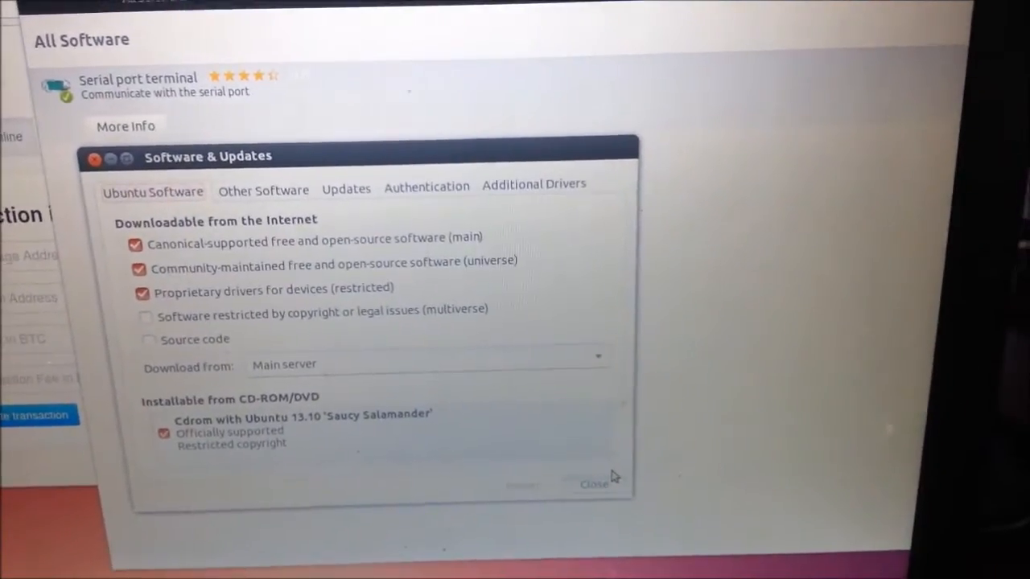
{"action": "left_click", "coordinate": [593, 484]}
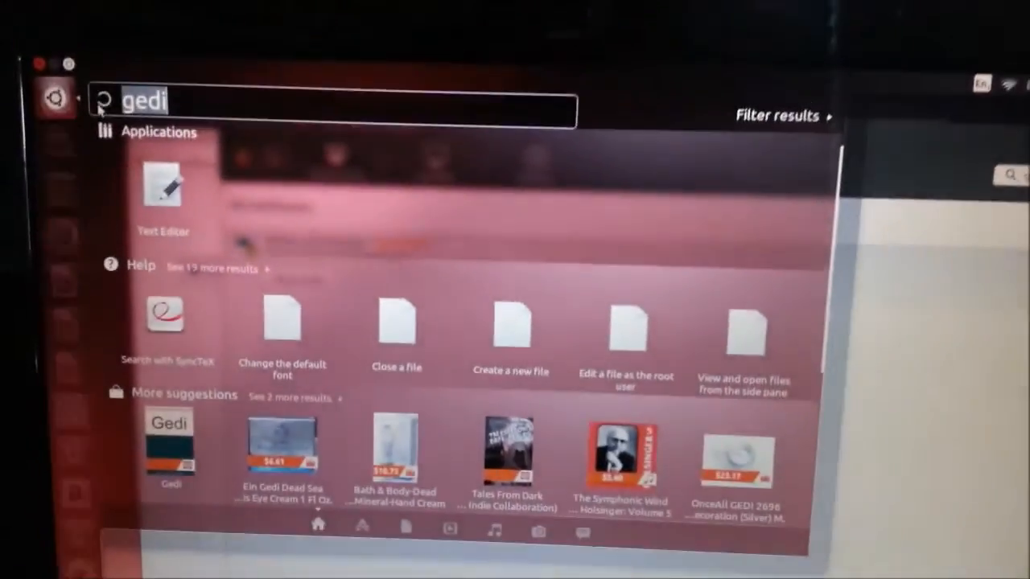
Step: Search the Dash for 'ter', select the installed Serial port terminal, and open a terminal
{"action": "type", "text": "t"}
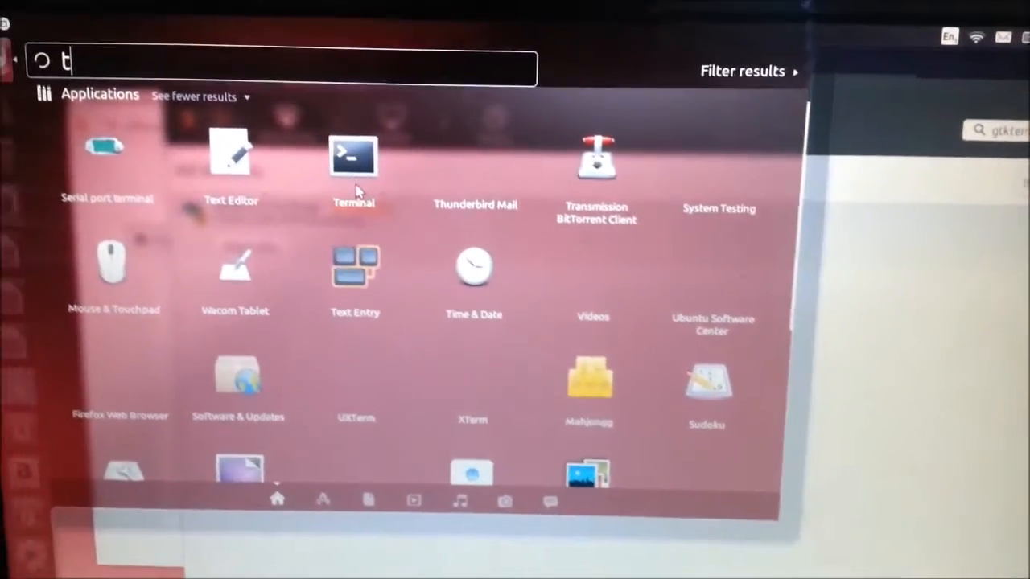
{"action": "type", "text": "er"}
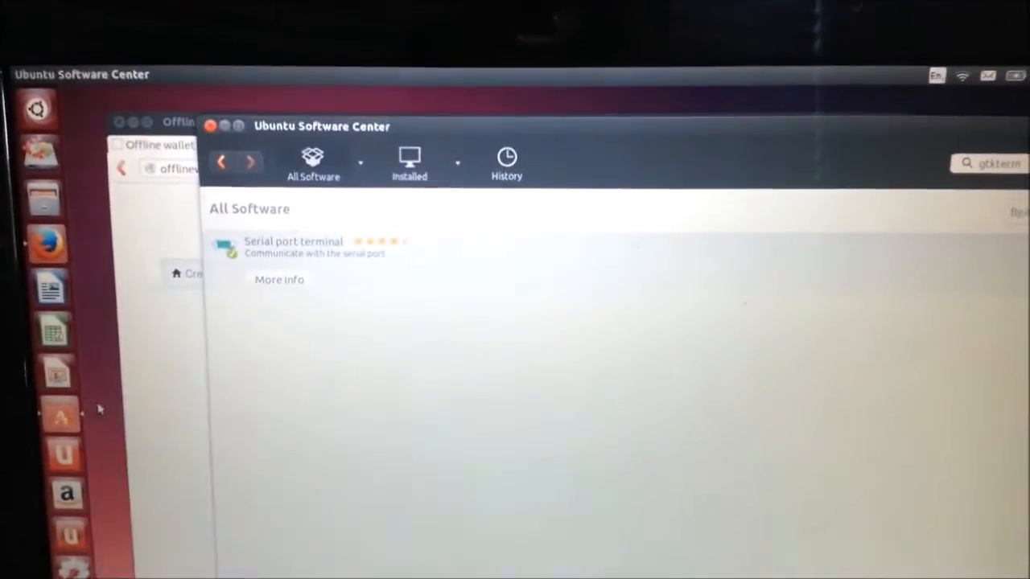
{"action": "left_click", "coordinate": [321, 249]}
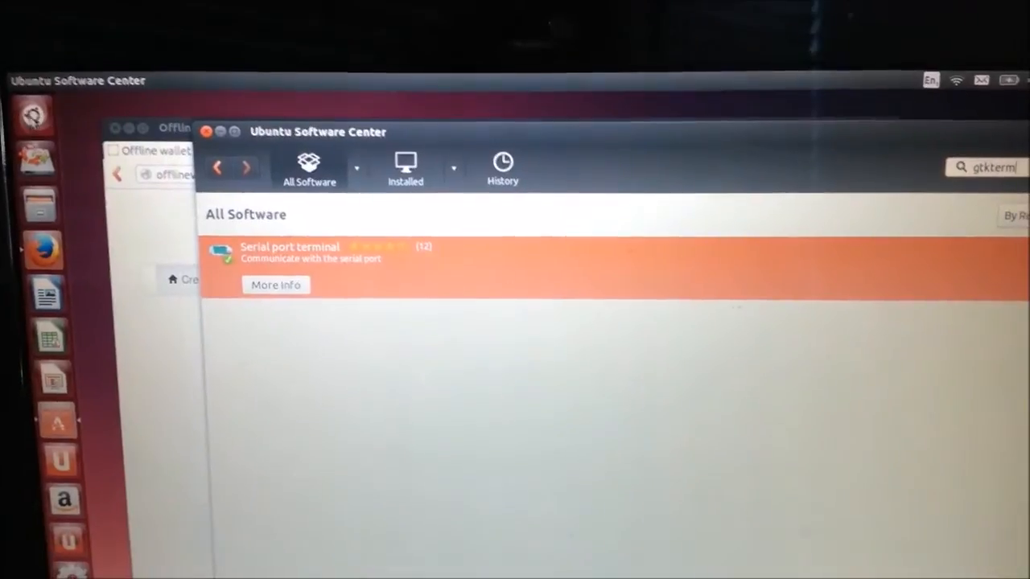
{"action": "key", "text": "super"}
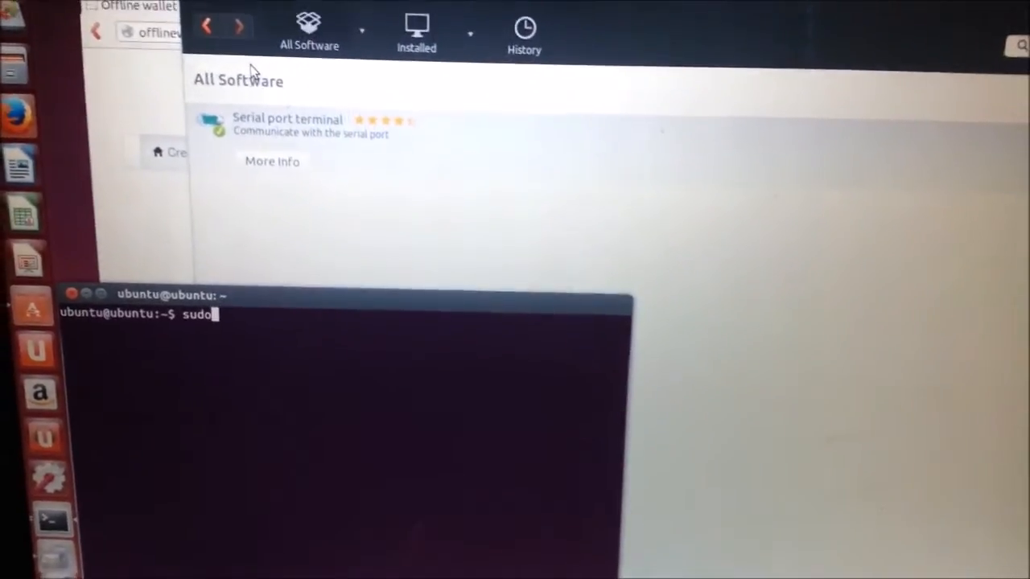
Step: Run 'sudo gtkterm' in the terminal to open GtkTerm
{"action": "type", "text": "gtkter"}
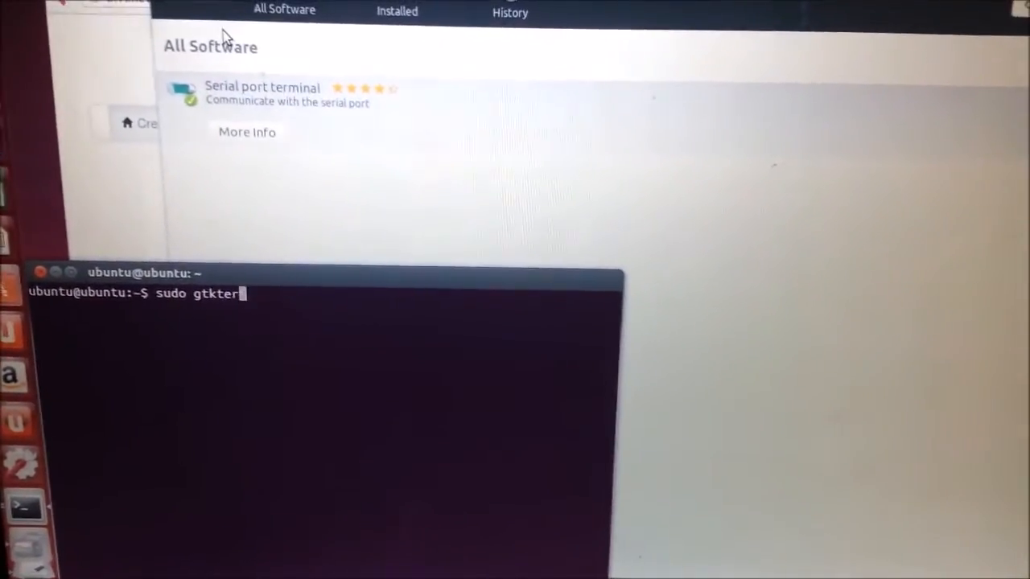
{"action": "key", "text": "Return"}
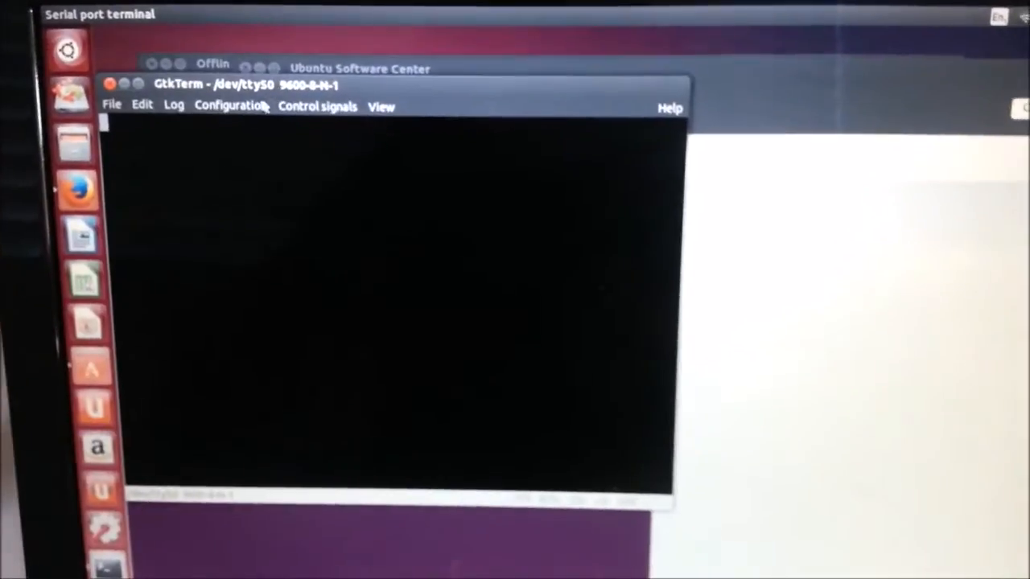
Step: Open GtkTerm's Port configuration dialog and select the Port field
{"action": "left_click", "coordinate": [230, 105]}
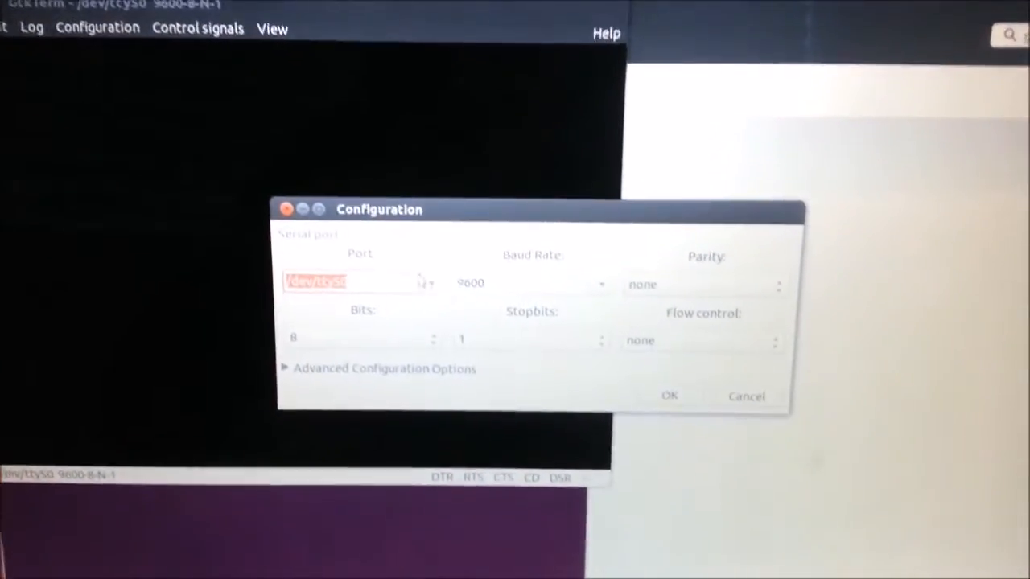
{"action": "left_click", "coordinate": [431, 283]}
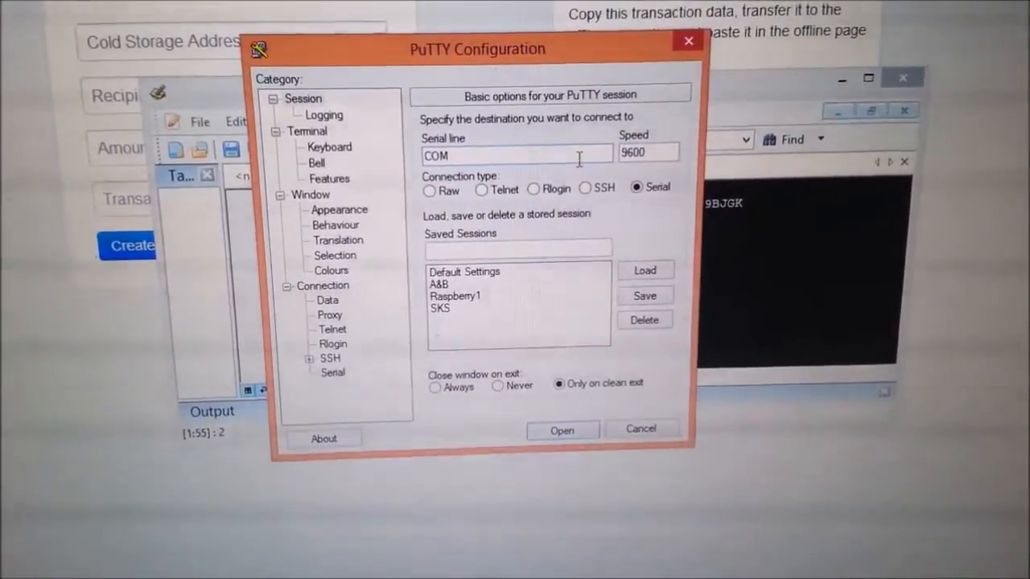
Step: Set PuTTY's serial line to COM7 at speed 9600, then view Terminal options
{"action": "type", "text": "7"}
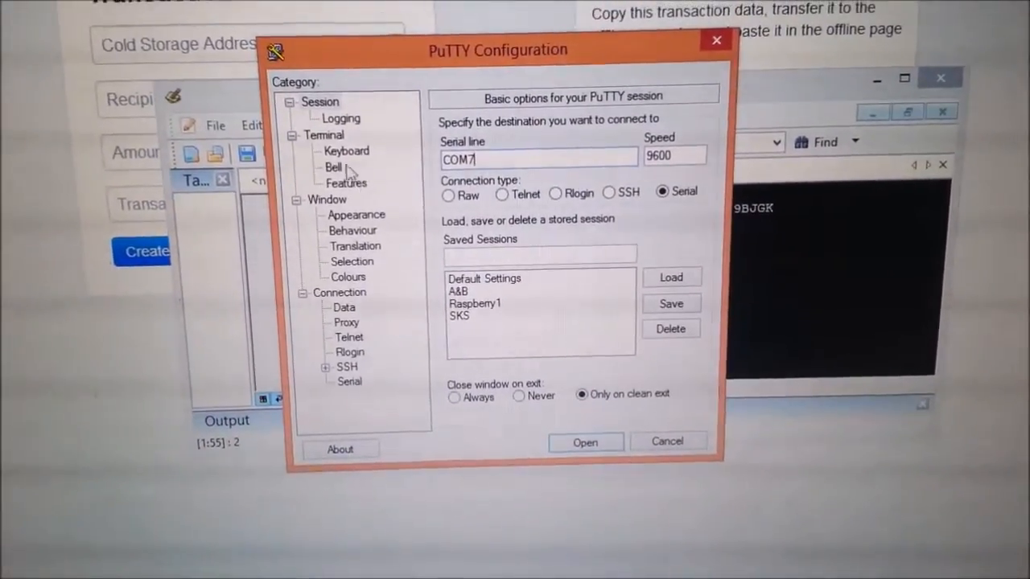
{"action": "left_click", "coordinate": [324, 134]}
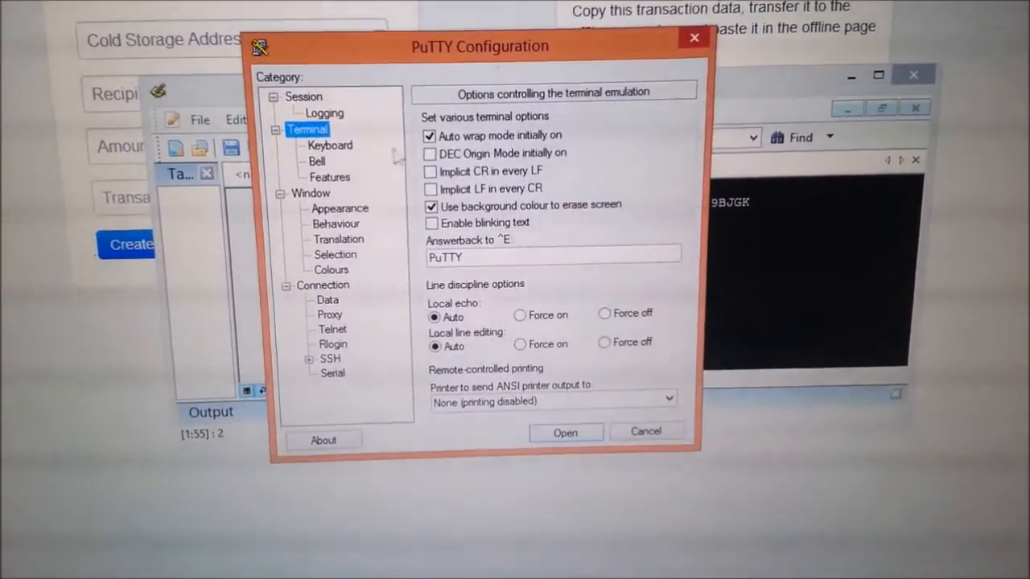